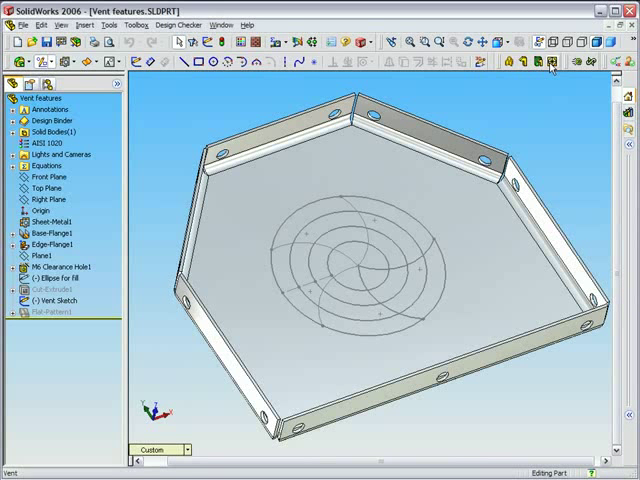
Step: Start a new Vent feature on the hexagonal tray's floor sketch
{"action": "left_click", "coordinate": [552, 62]}
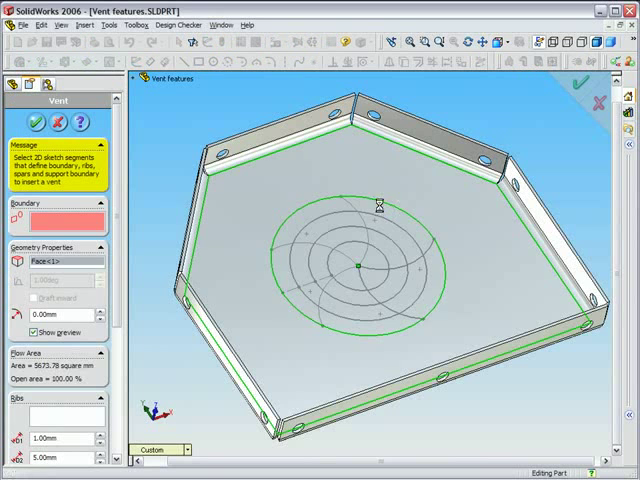